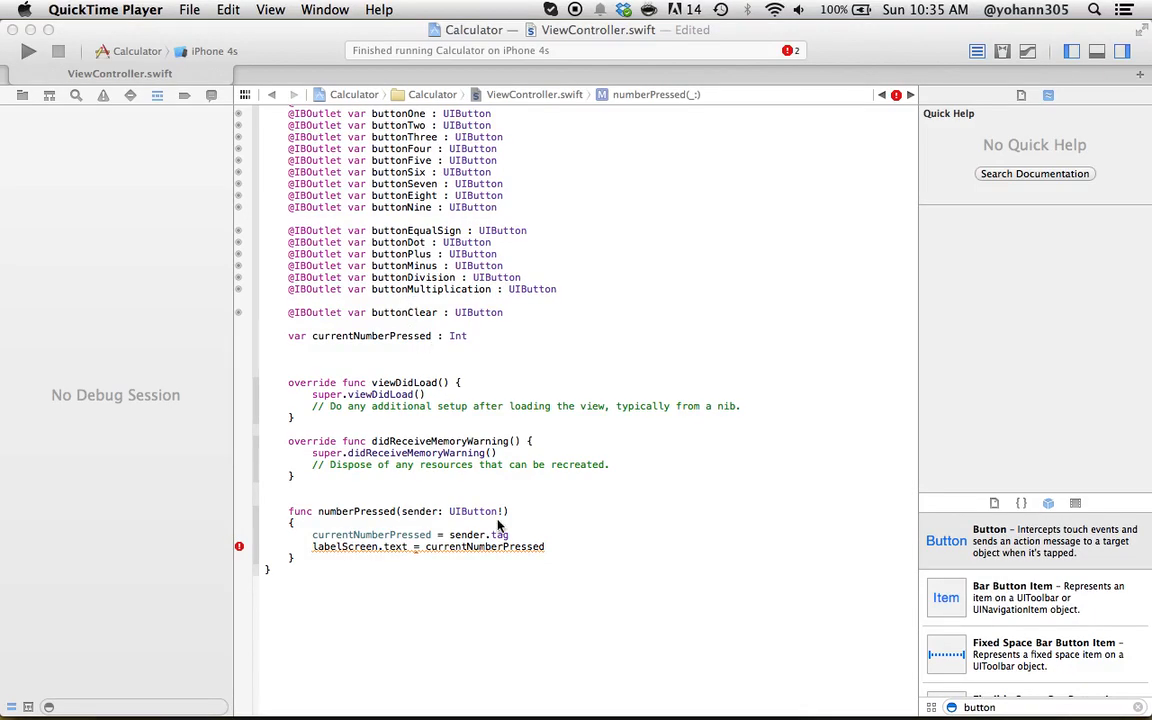
# Switch to Xcode and reveal the Project Navigator file list beside the code
pyautogui.press('cmd+tab')
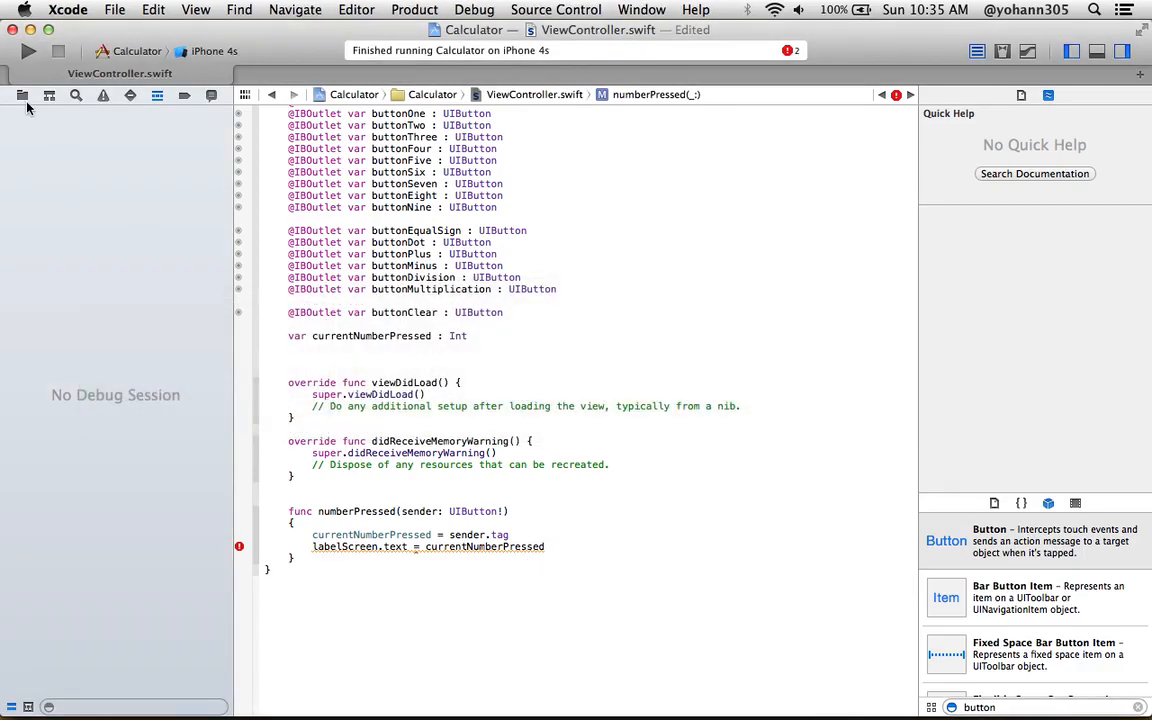
pyautogui.click(22, 96)
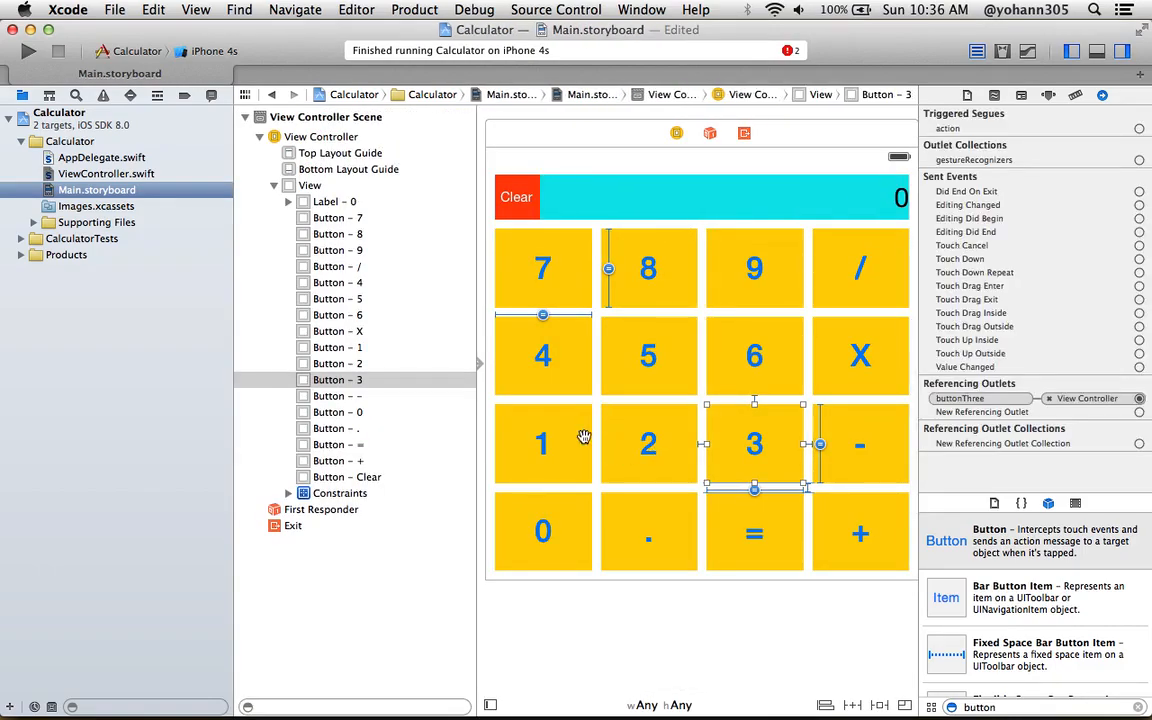
pyautogui.moveTo(590, 374)
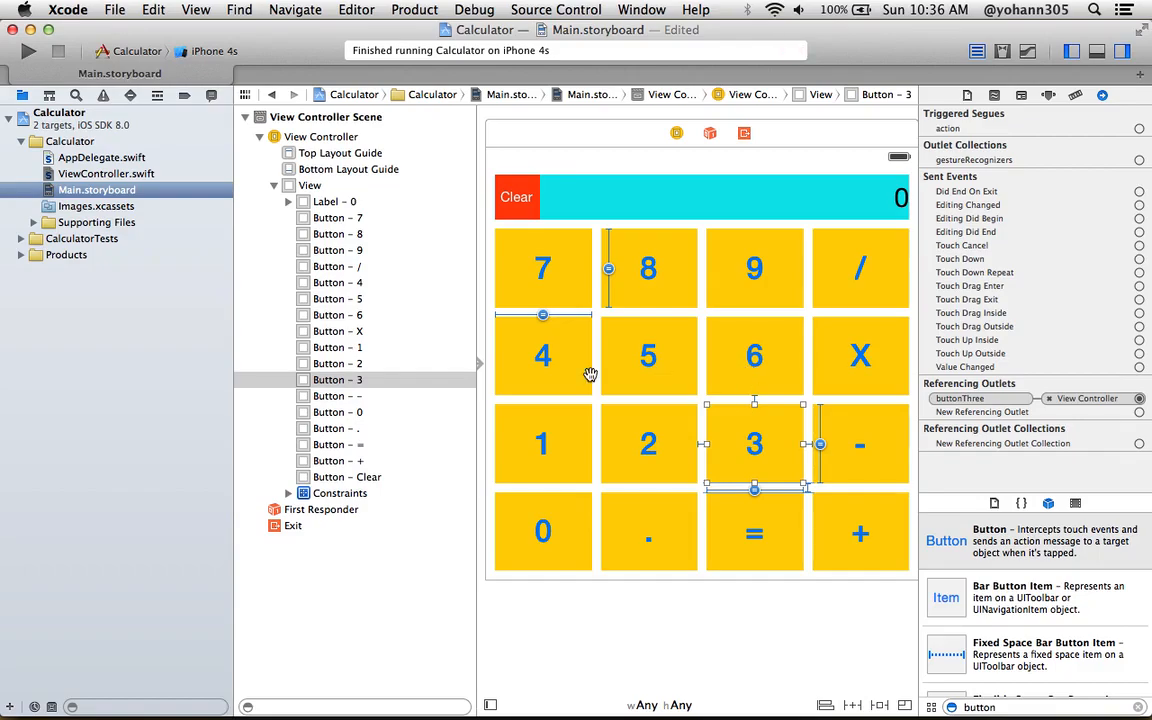
pyautogui.moveTo(124, 170)
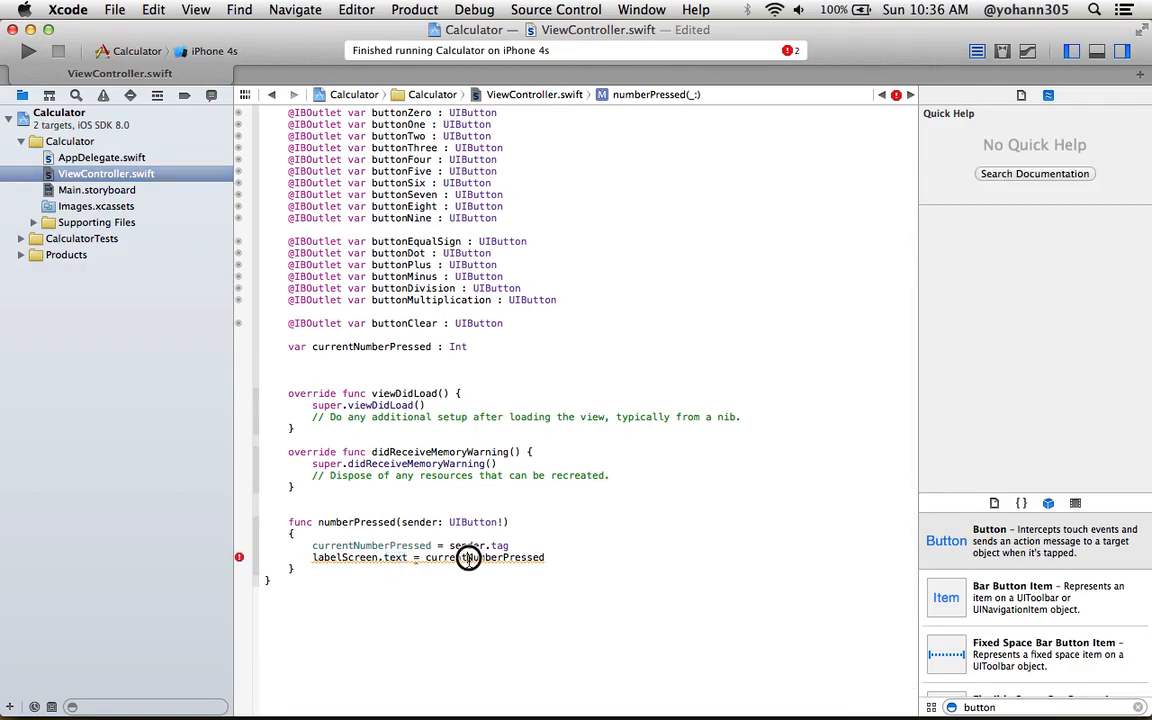
# Add the line let numberAsText = "\(currentNumberPressed)" inside numberPressed
pyautogui.doubleClick(484, 556)
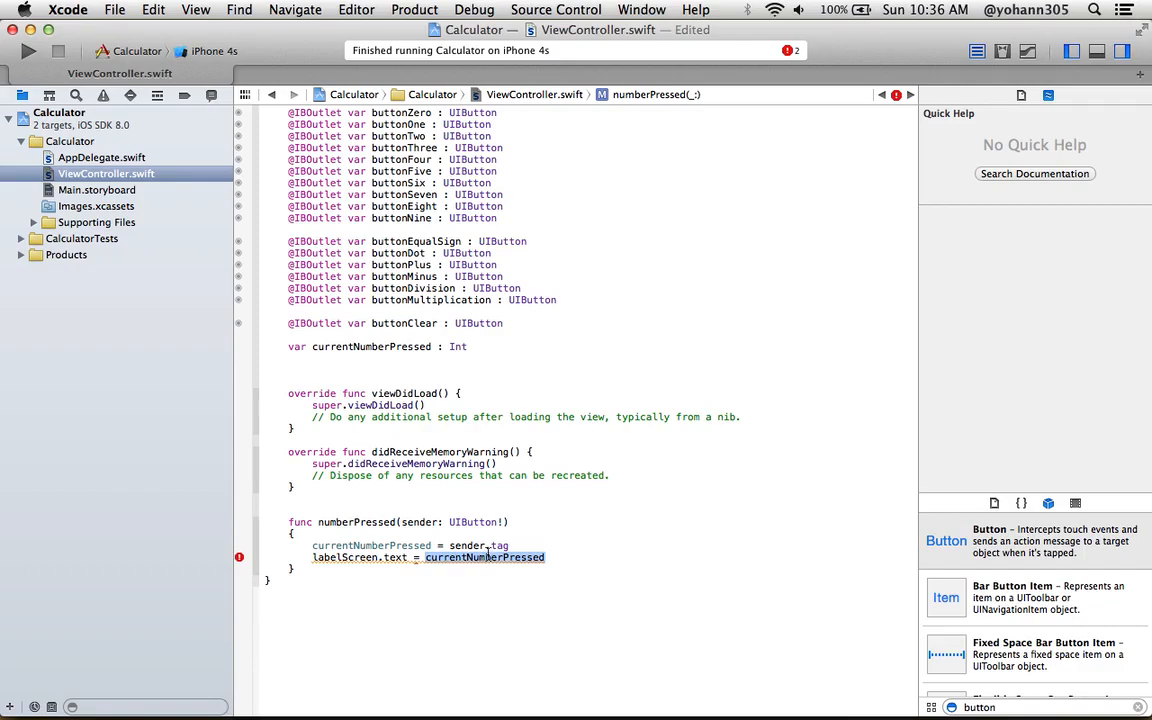
pyautogui.click(510, 544)
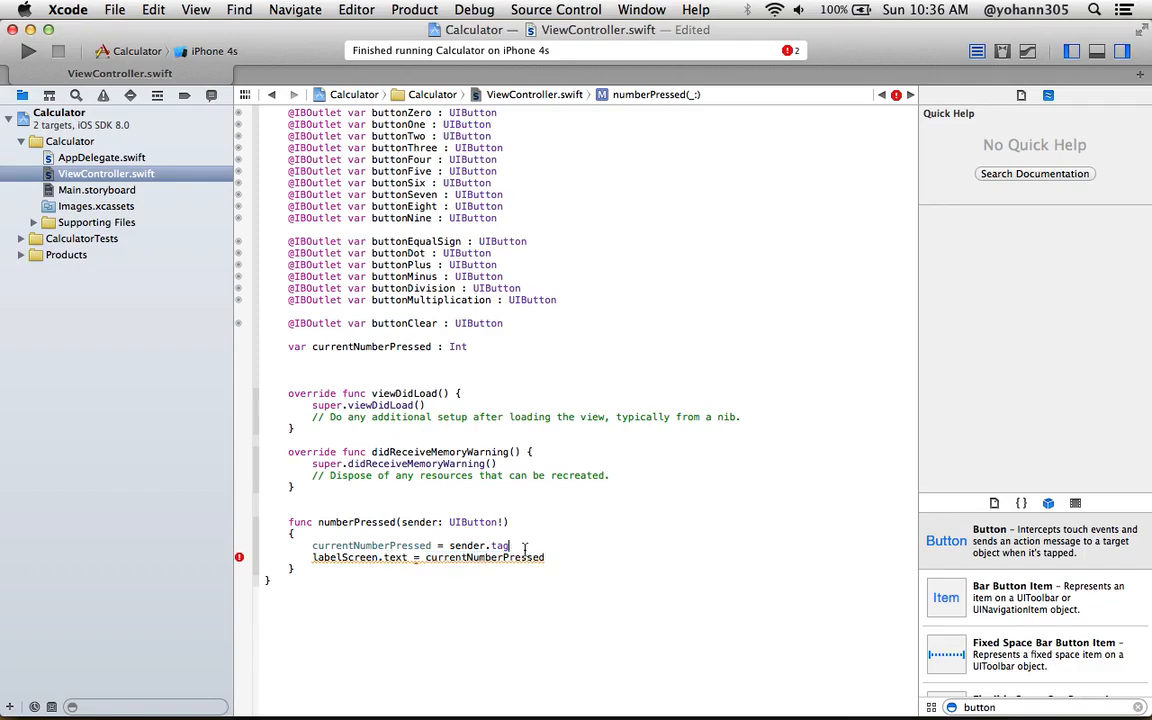
pyautogui.click(504, 544)
pyautogui.write('let')
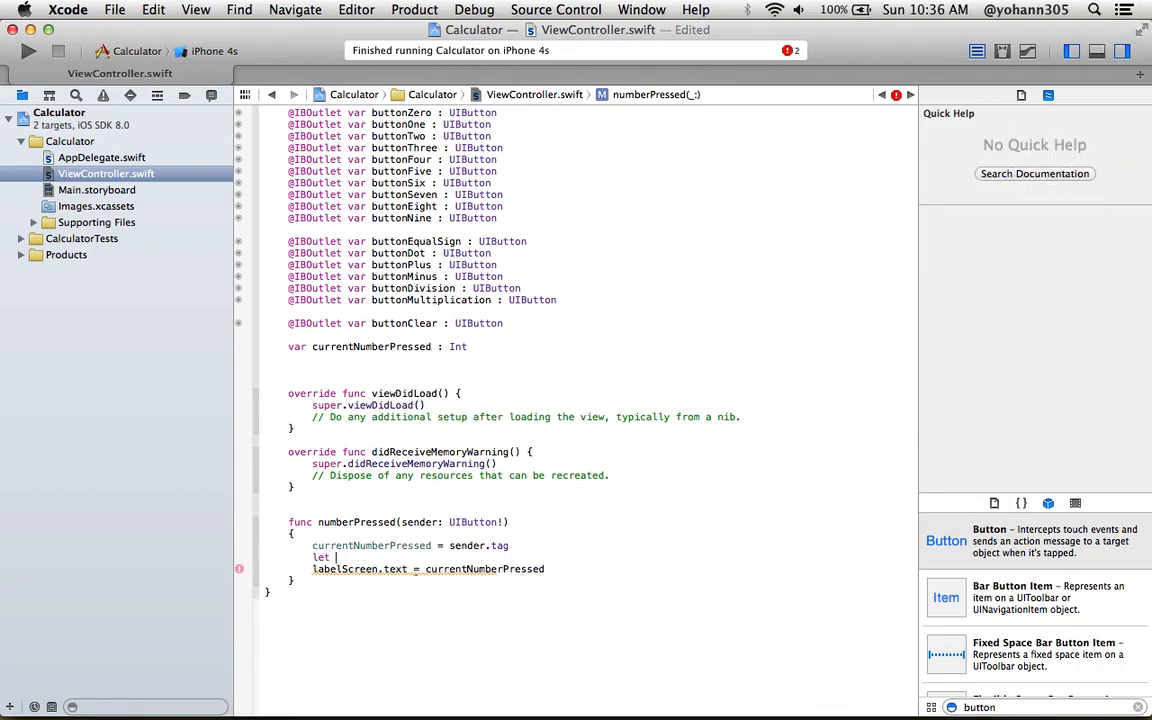
pyautogui.write('number')
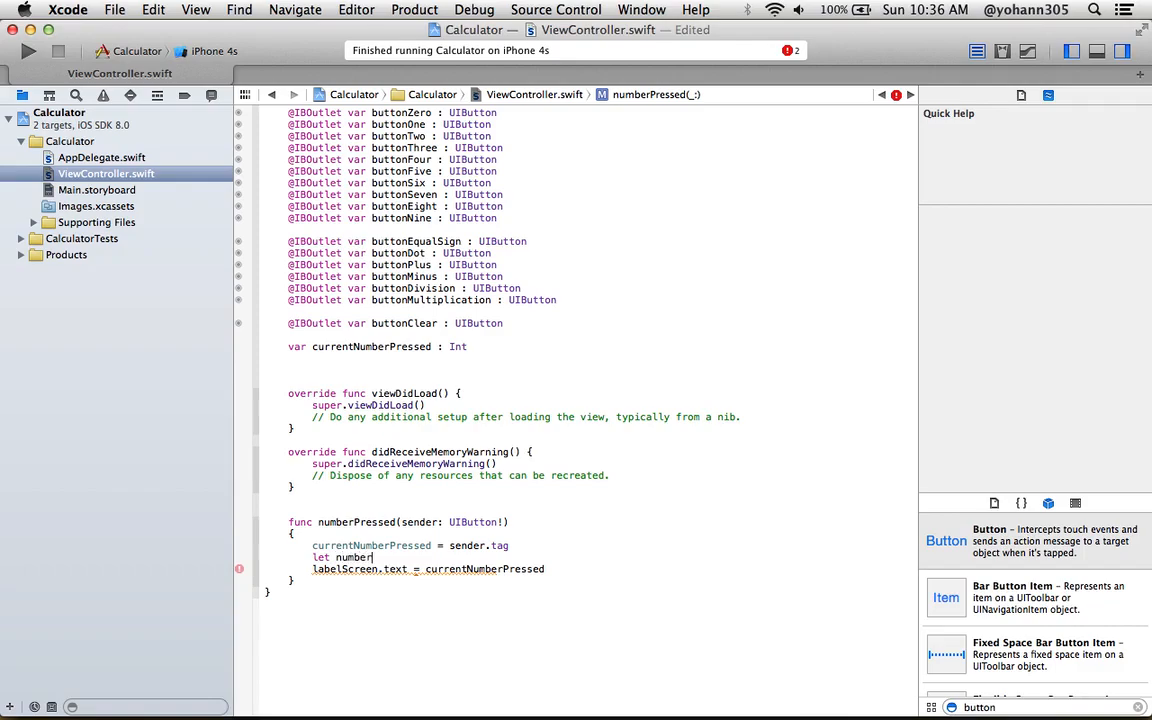
pyautogui.write('AsText')
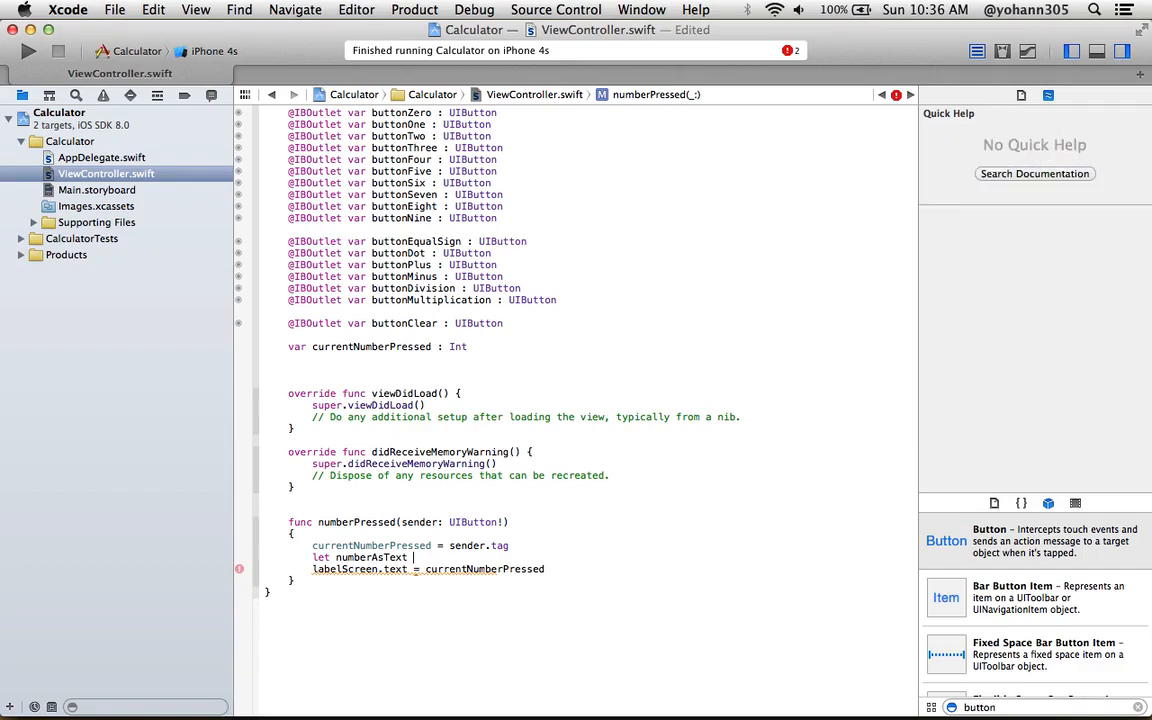
pyautogui.write('=')
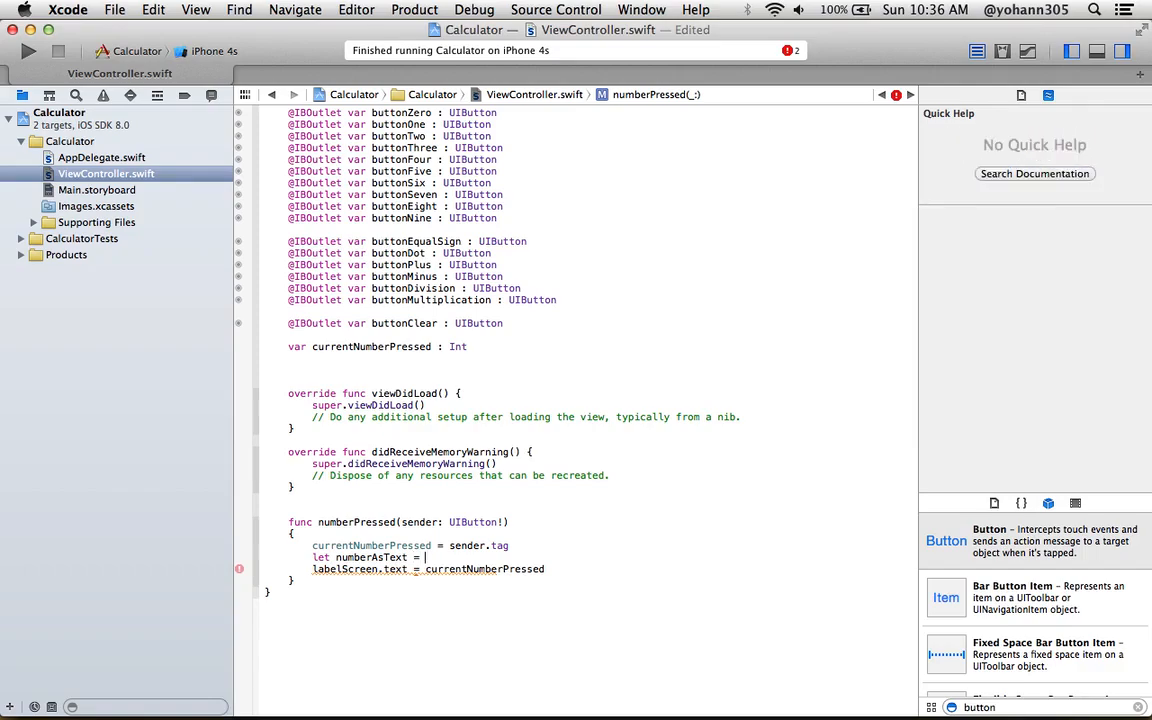
pyautogui.write('"')
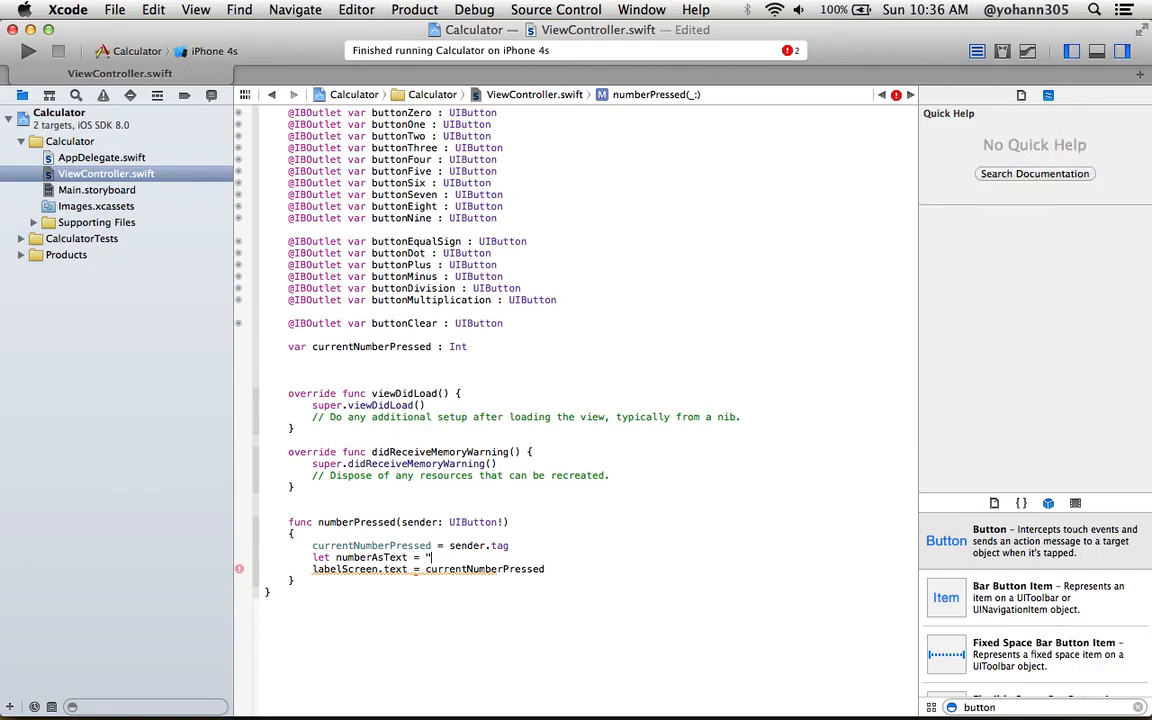
pyautogui.write('\\')
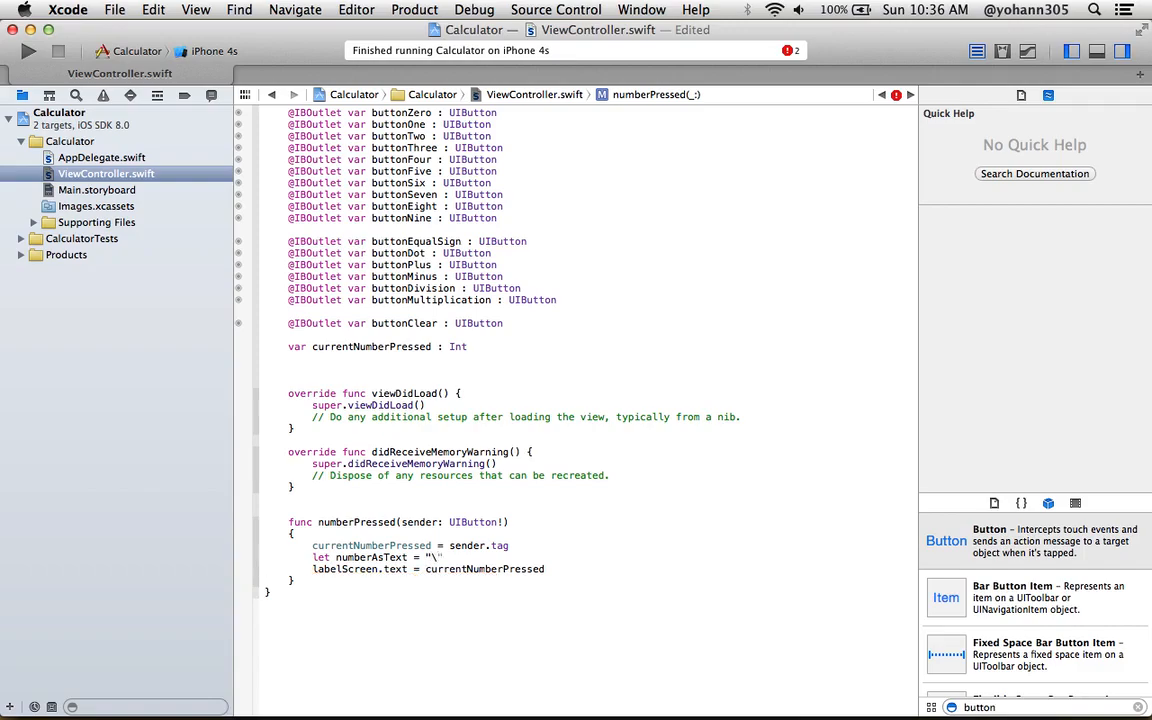
pyautogui.write('(currentNumberPressed')
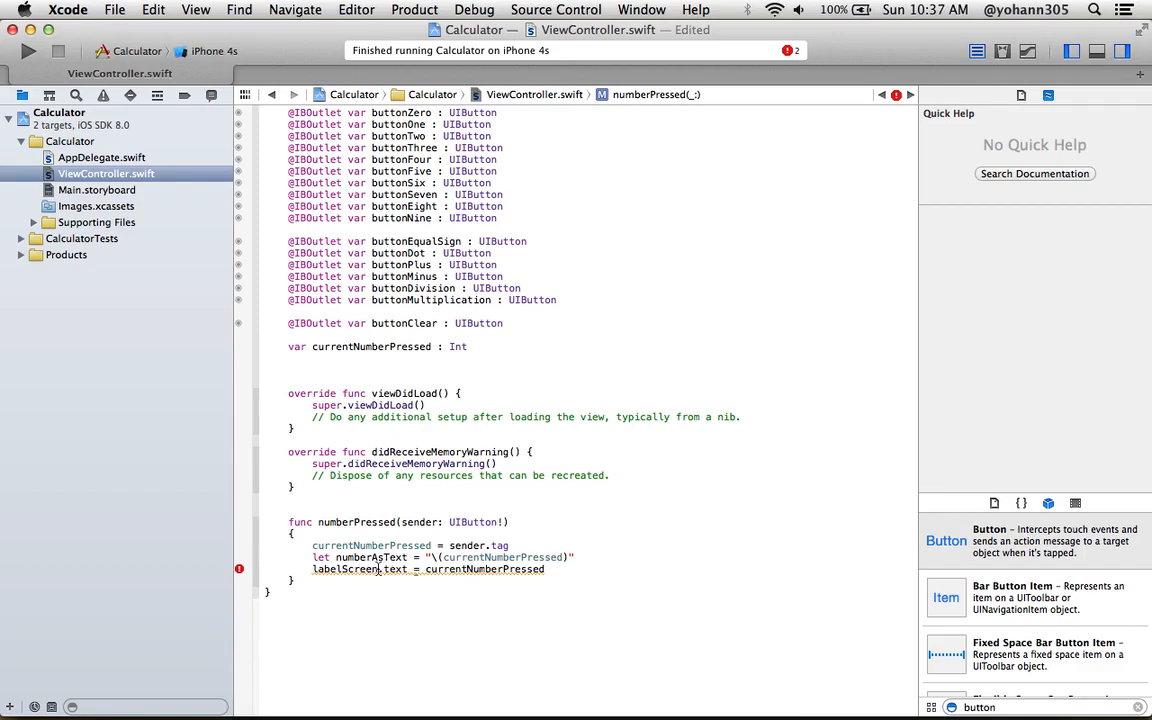
# Change the label assignment to labelScreen.text = numberAsText
pyautogui.doubleClick(484, 568)
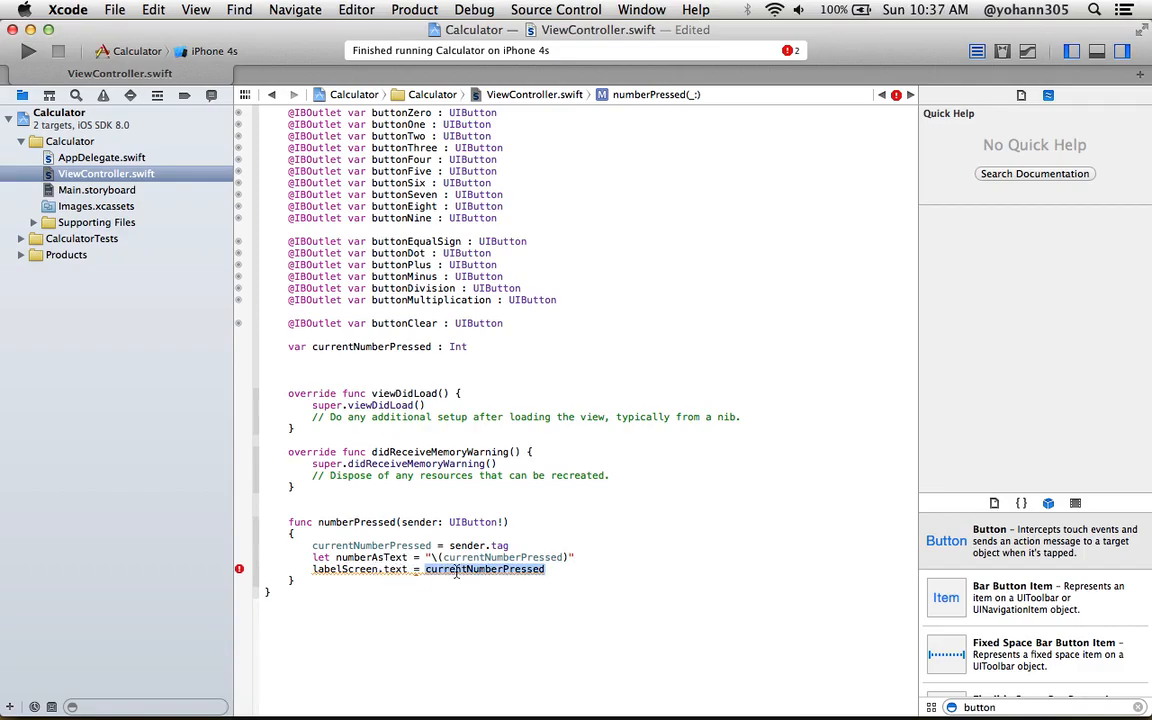
pyautogui.write('numberAsText')
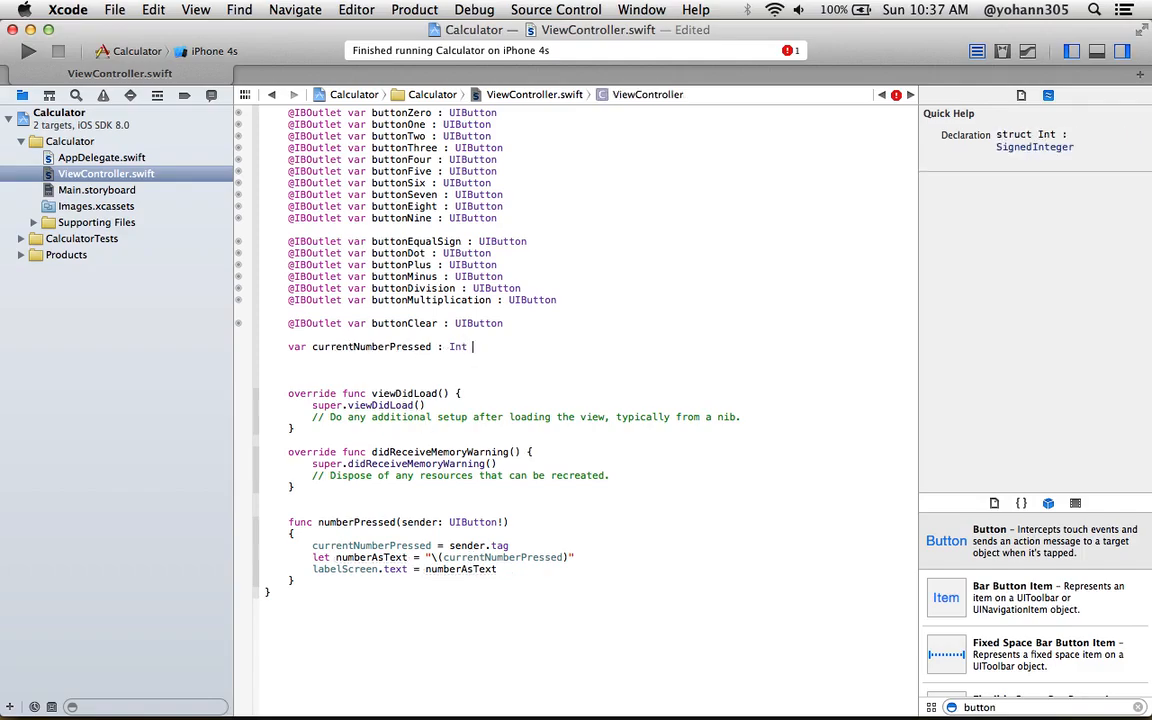
# Give var currentNumberPressed : Int an initial value of 0
pyautogui.write('=')
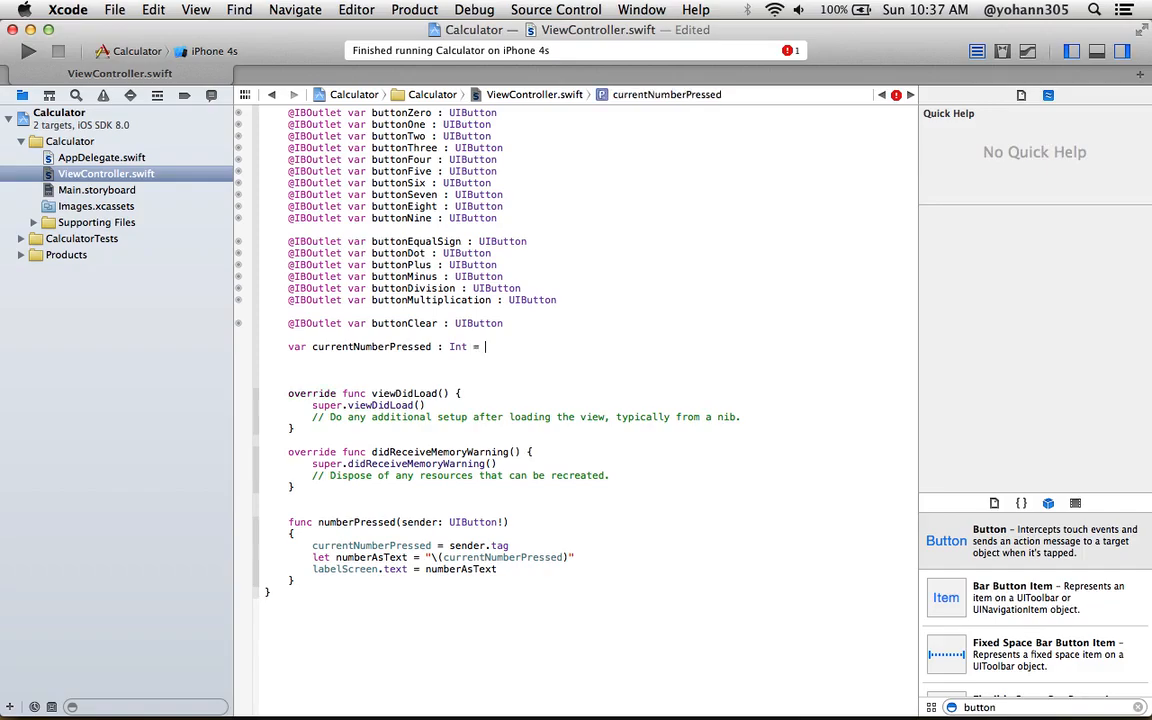
pyautogui.write('0')
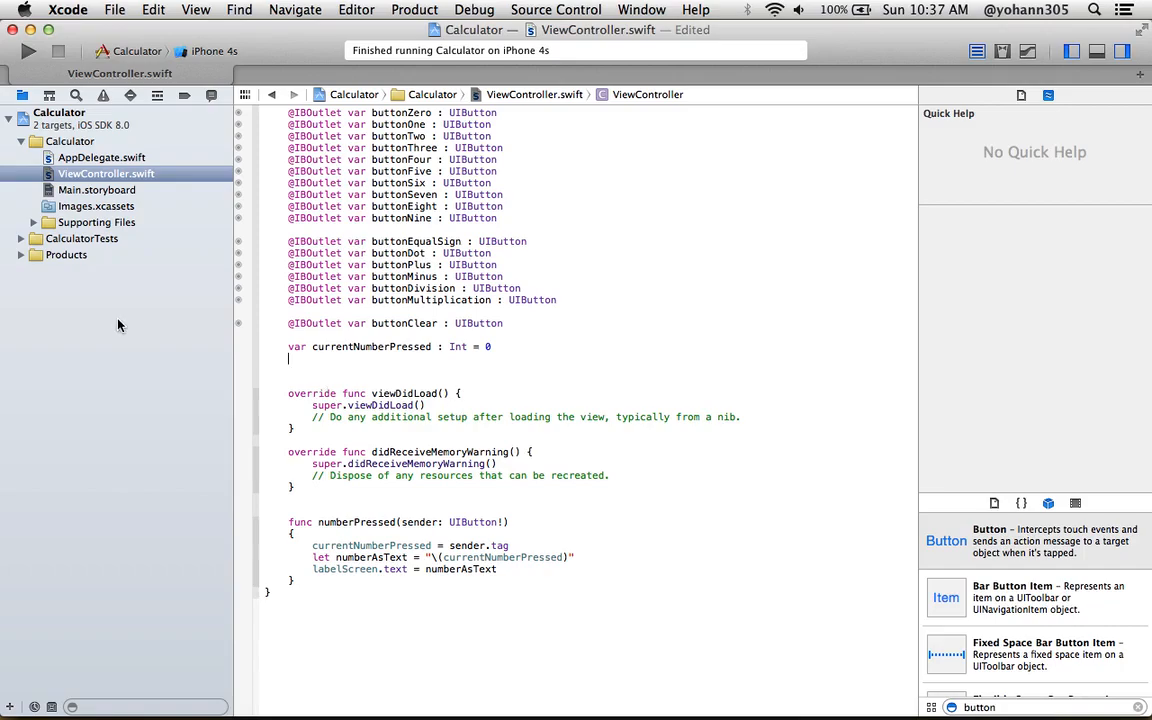
pyautogui.moveTo(164, 260)
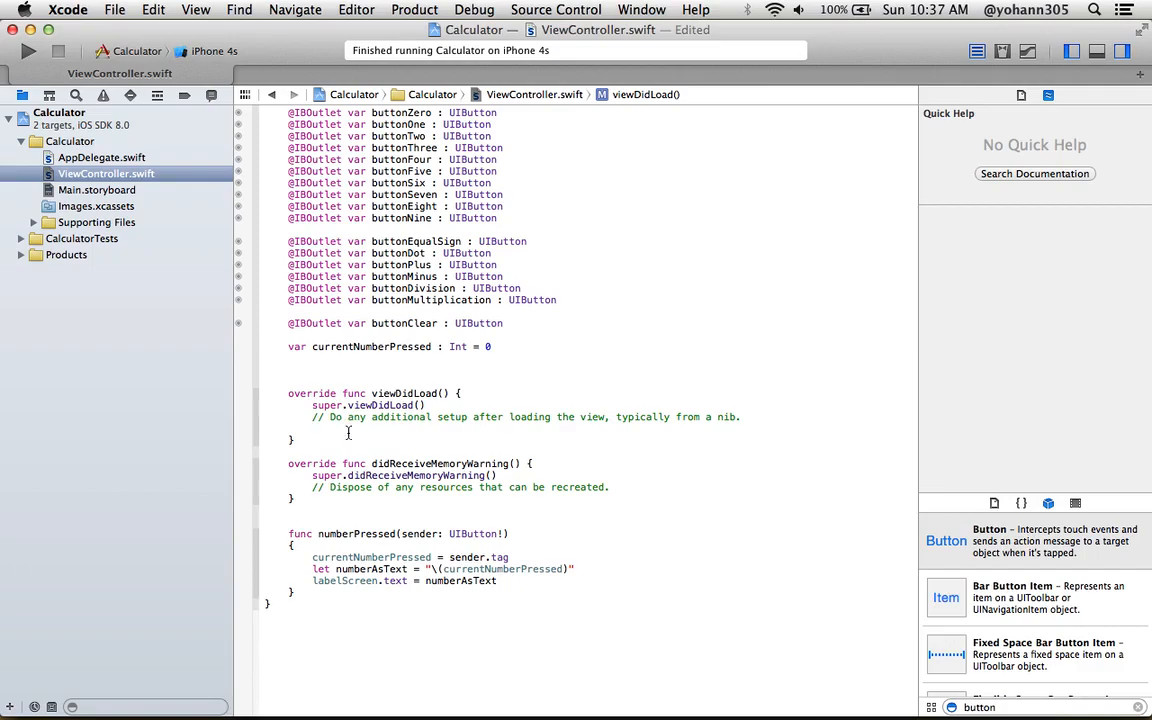
# Wire buttonOne.addTarget(self, action: "numberPressed:", forControlEvents: UIControlEvents.TouchUpInside)
pyautogui.write('nu')
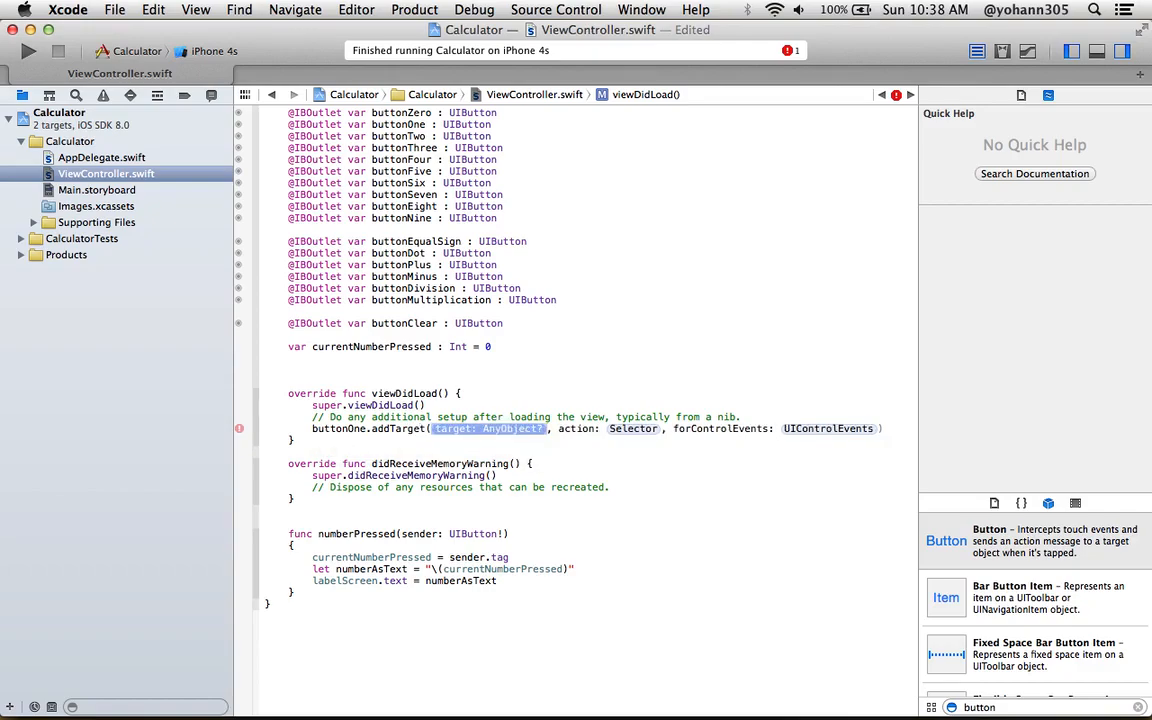
pyautogui.write('self')
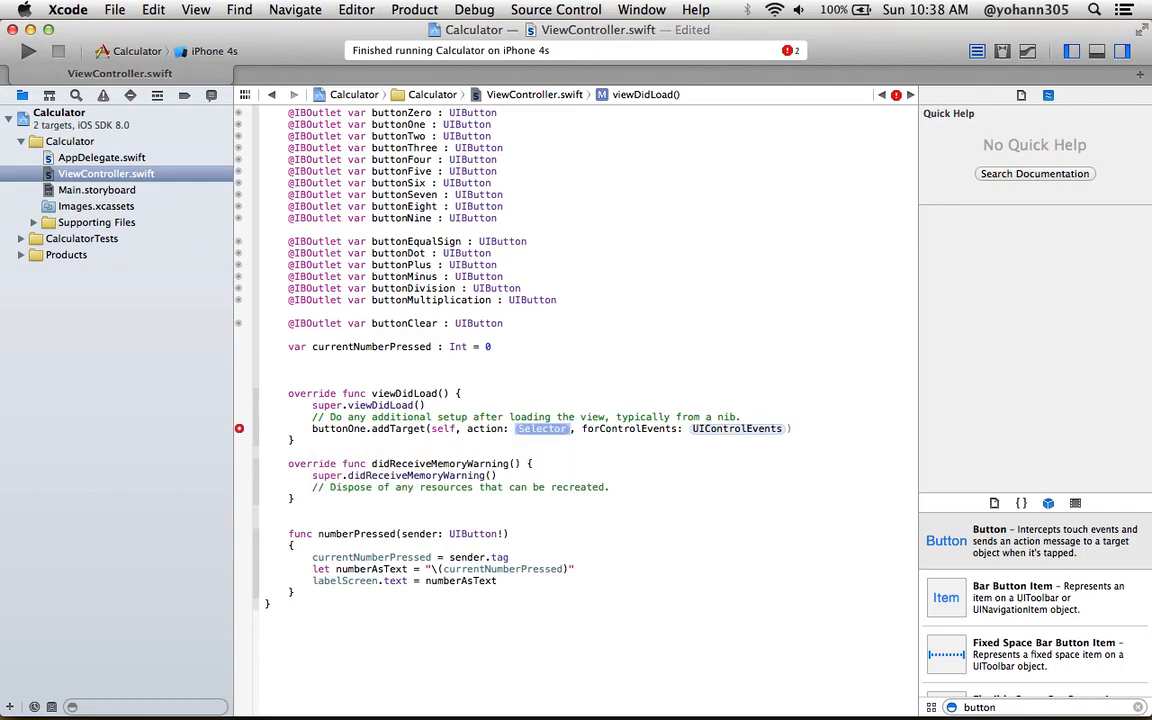
pyautogui.write('"numberPressed:')
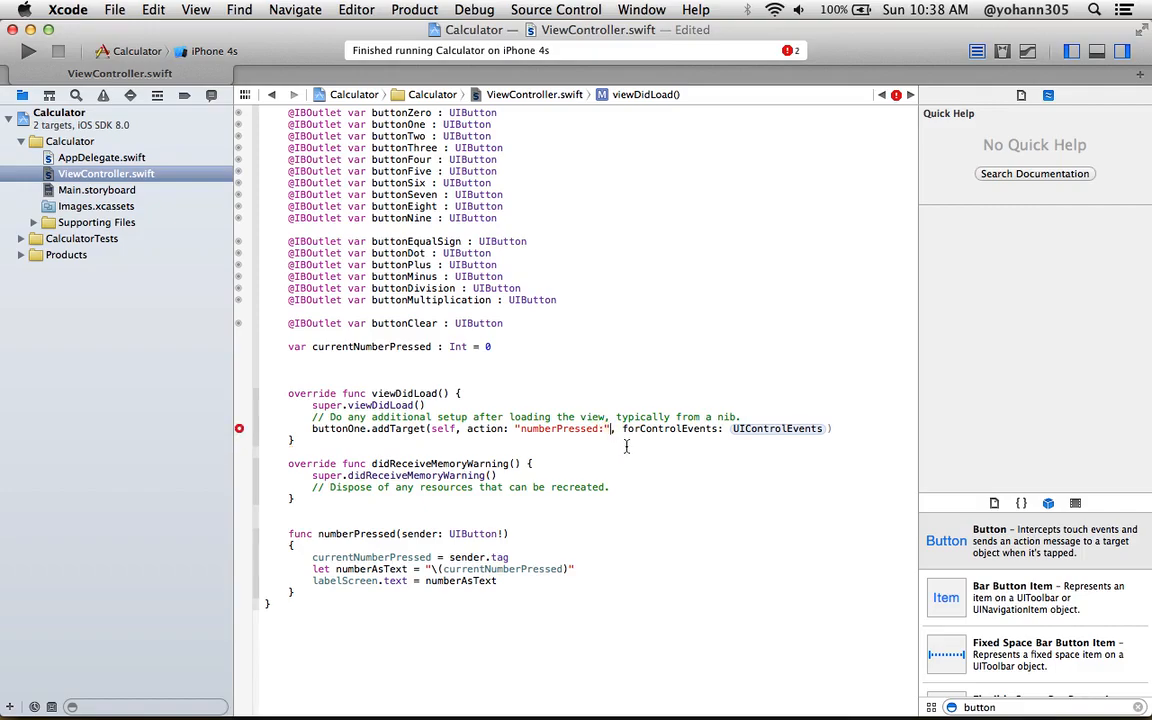
pyautogui.doubleClick(778, 428)
pyautogui.write('.TouchUpInside')
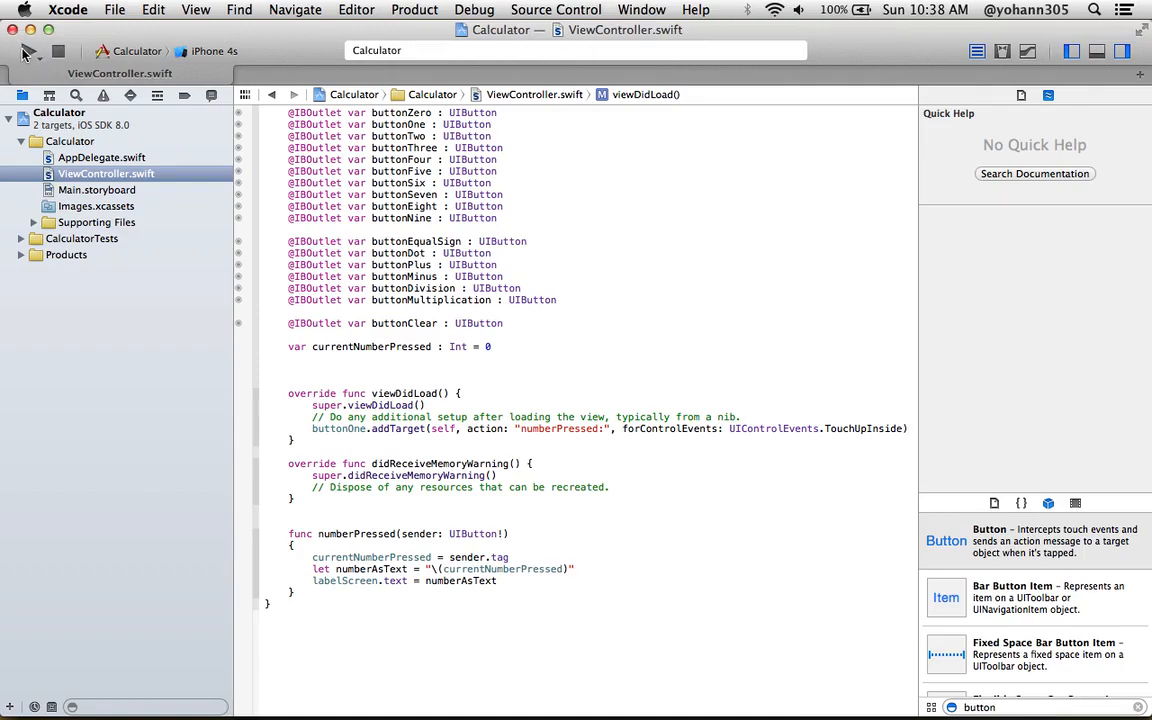
# Run the app and tap 1 in the simulator so the blue label shows 1
pyautogui.click(28, 52)
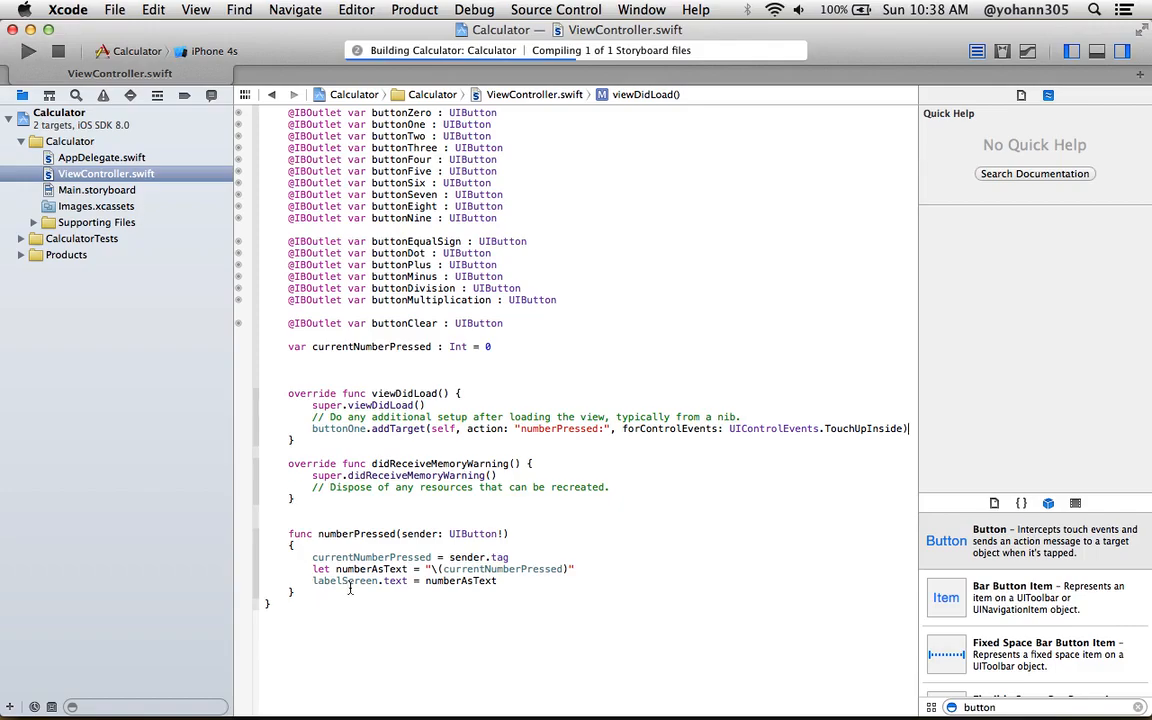
pyautogui.click(344, 580)
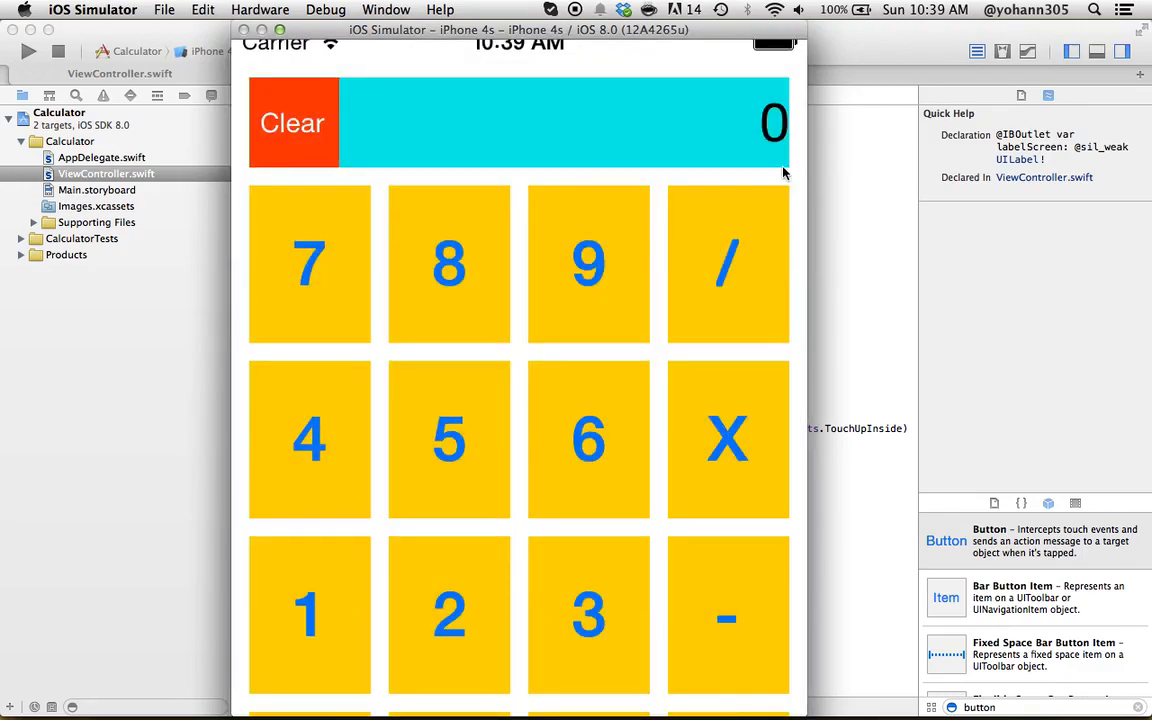
pyautogui.moveTo(344, 604)
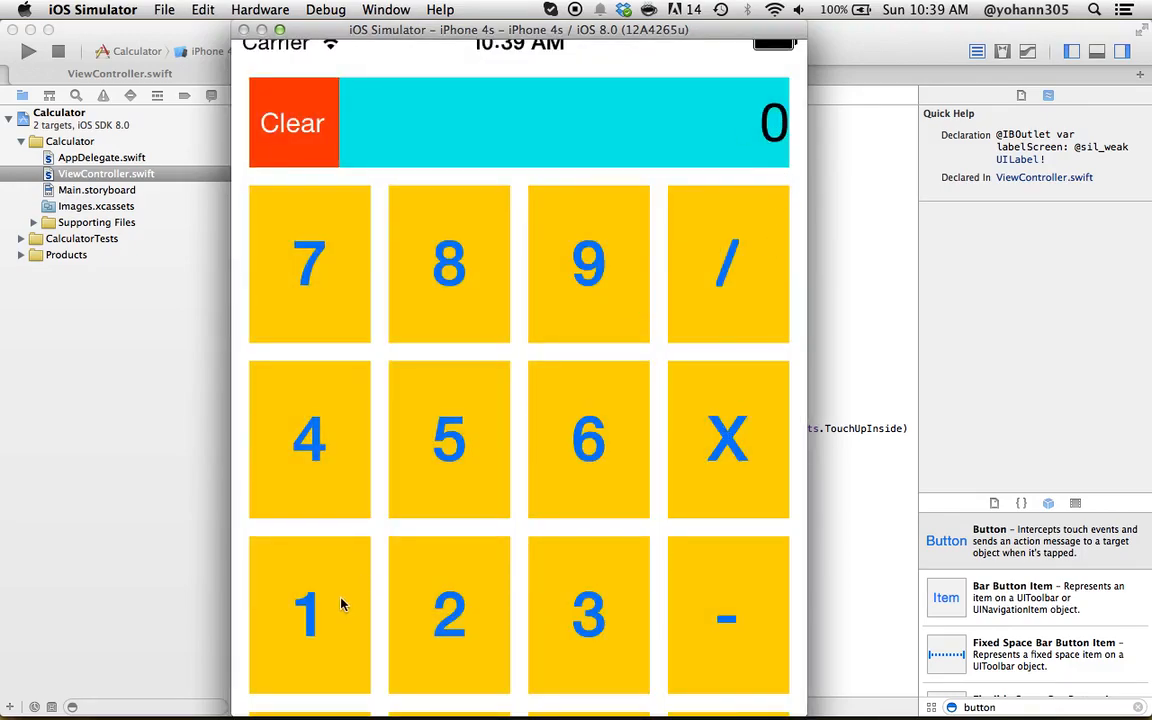
pyautogui.click(308, 614)
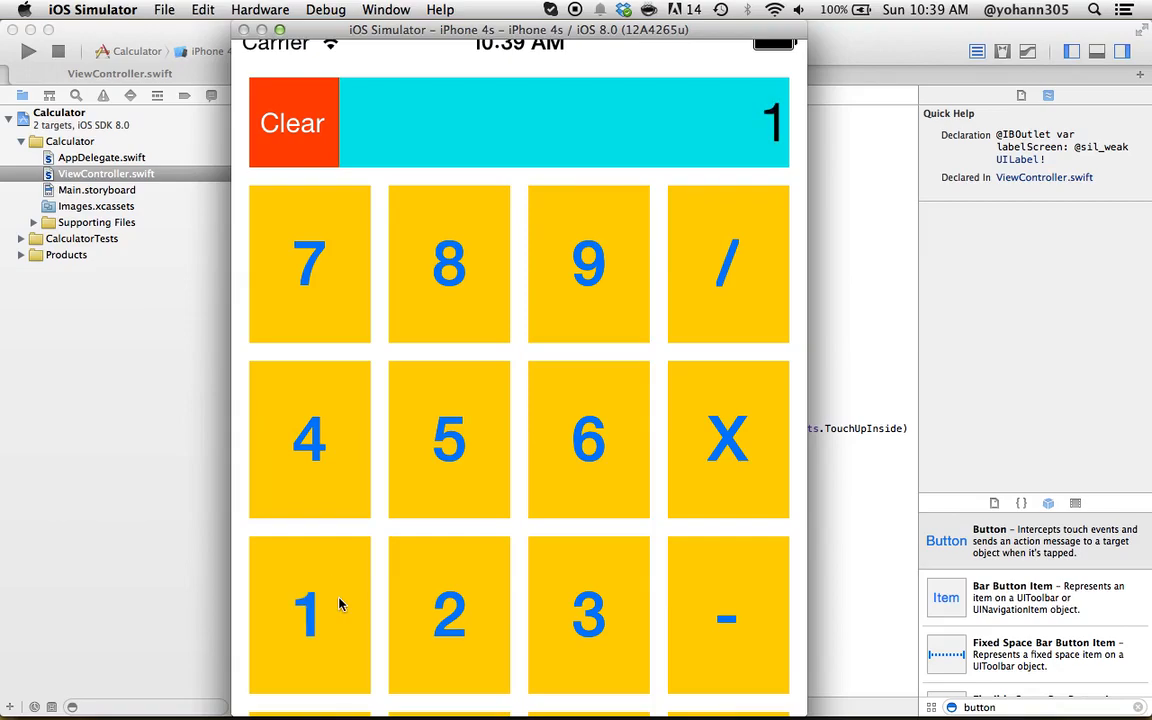
pyautogui.moveTo(320, 590)
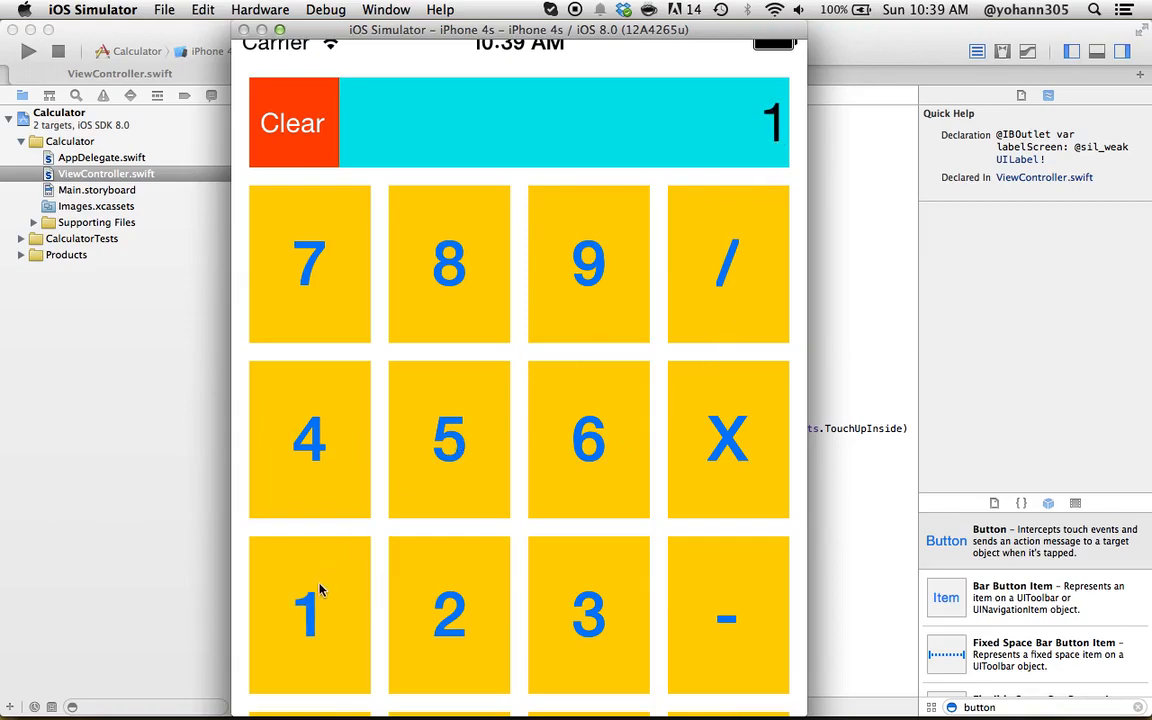
pyautogui.moveTo(388, 504)
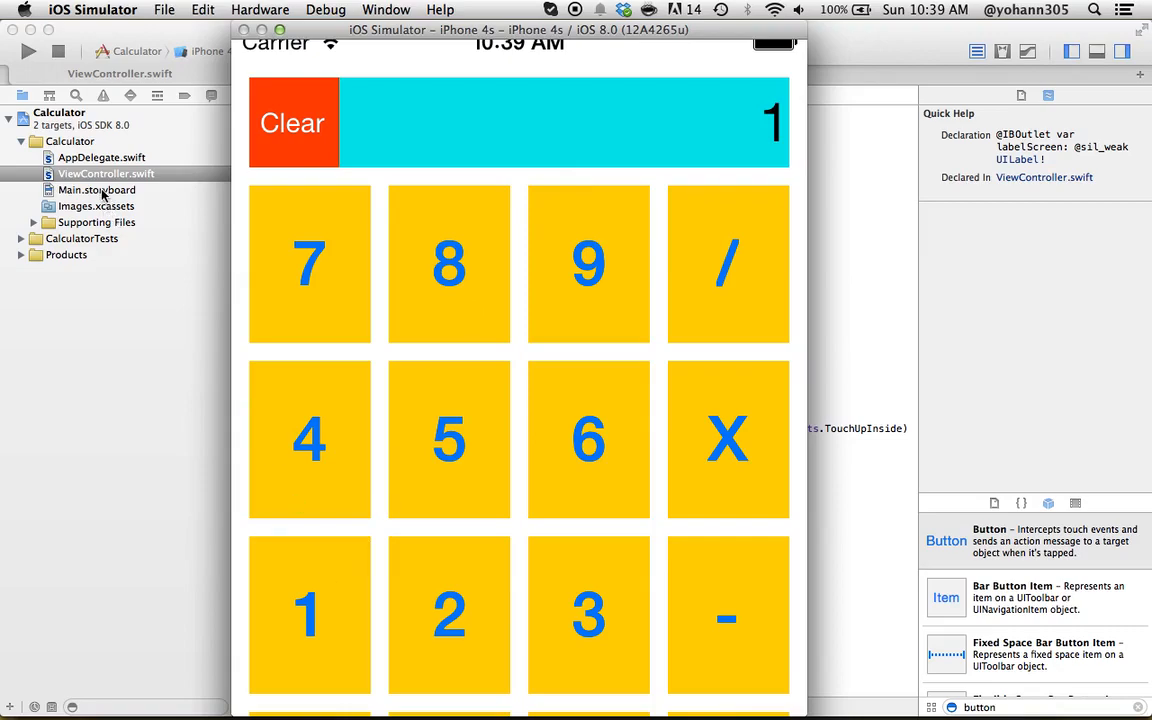
pyautogui.moveTo(740, 136)
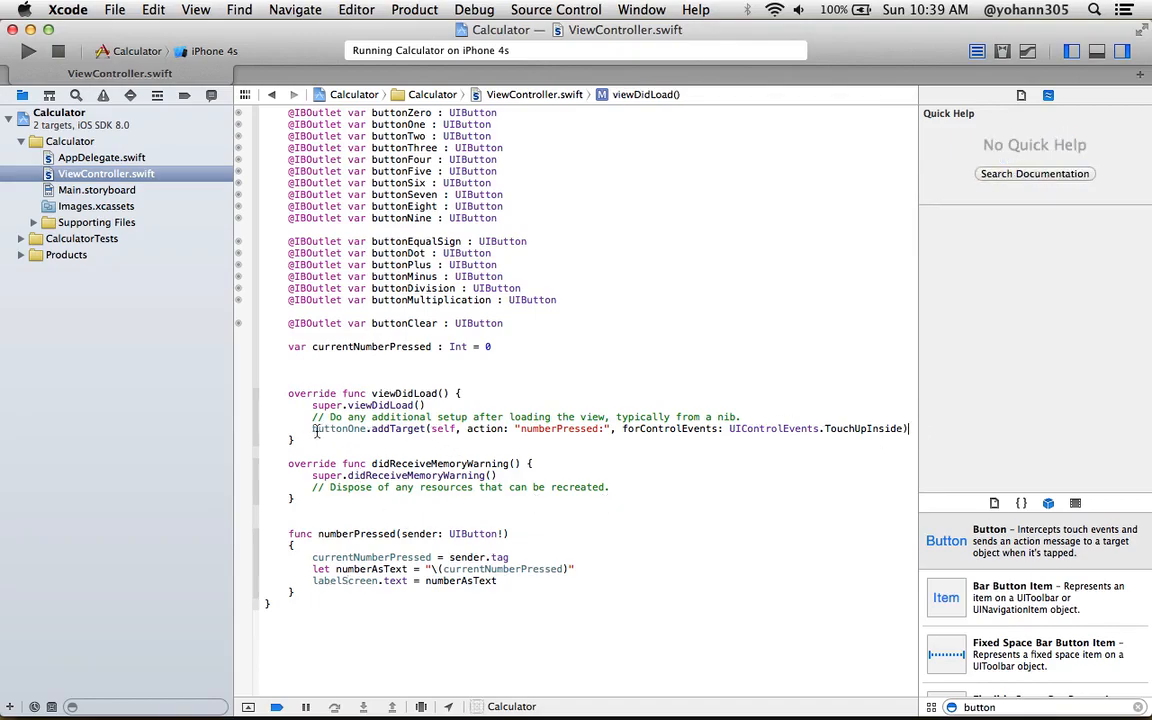
# Duplicate the addTarget line for buttonZero through buttonNine with numberPressed and TouchUpInside
pyautogui.click(152, 8)
pyautogui.write('Zero')
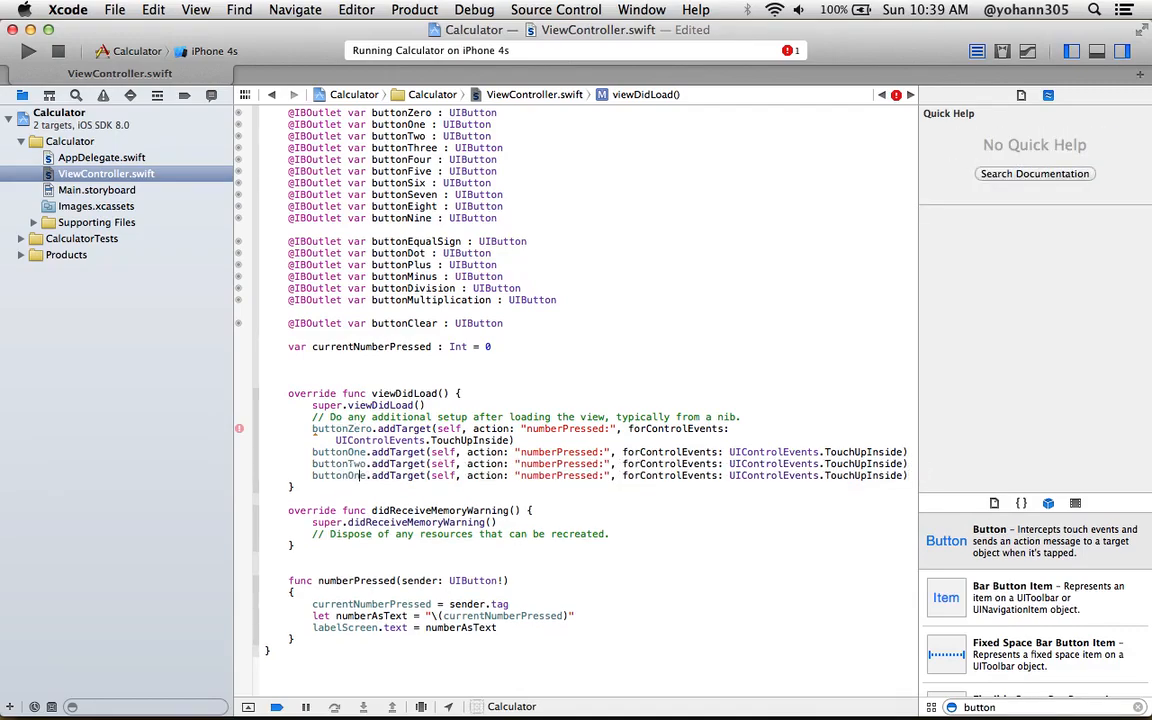
pyautogui.write('buttonThree.addTarget(self, action: "numberPressed:", forControlEvents: UIControlEvents.TouchUpInside)')
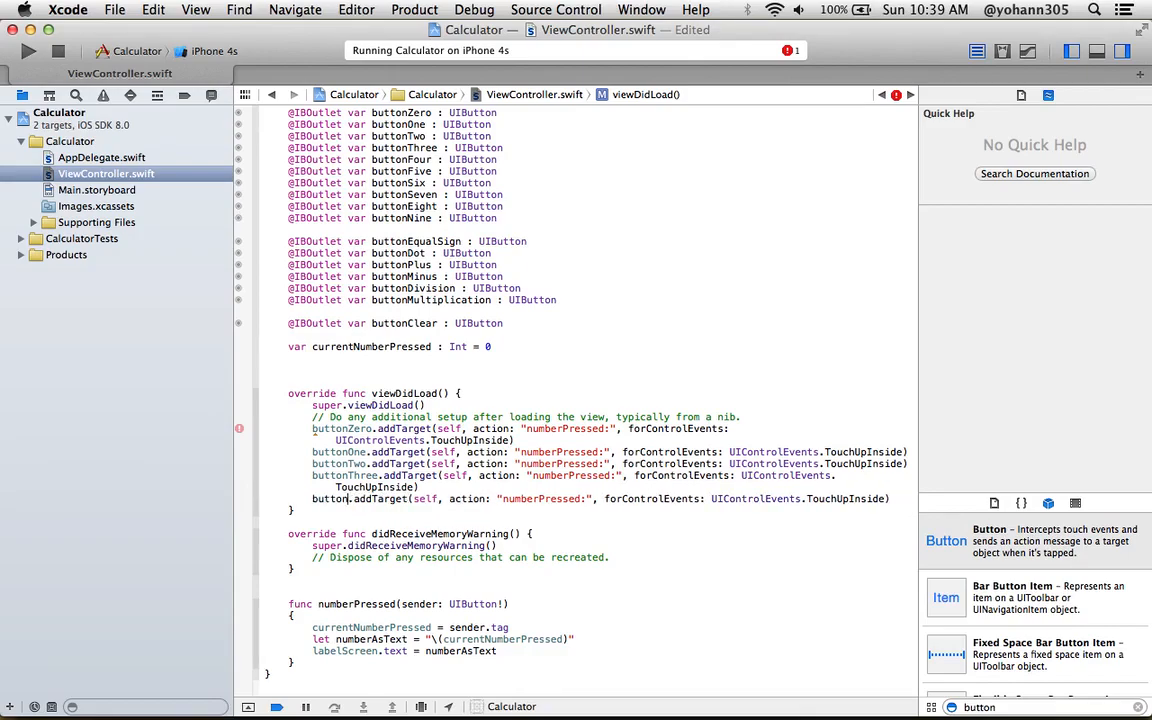
pyautogui.write('buttonFour.addTarget(self, action: "numberPressed:", forControlEvents: UIControlEvents.TouchUpInside)')
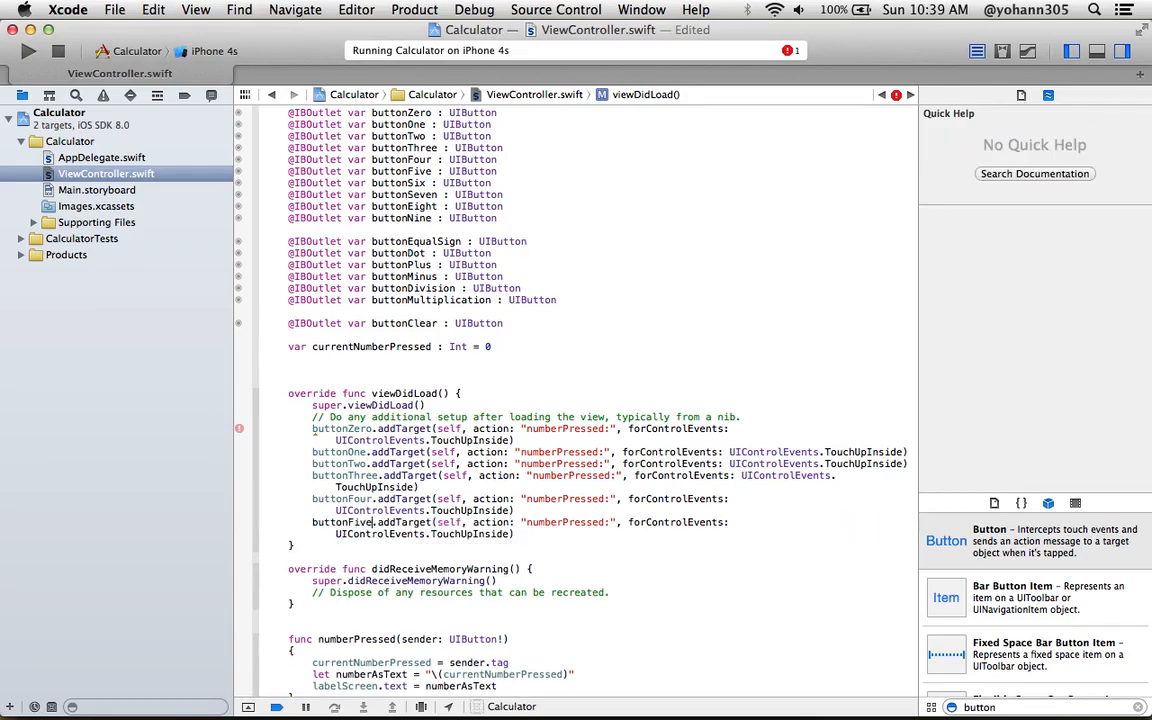
pyautogui.write('buttonOne.addTarget(self, action: "numberPressed:", forControlEvents: UIControlEvents.TouchUpInside)')
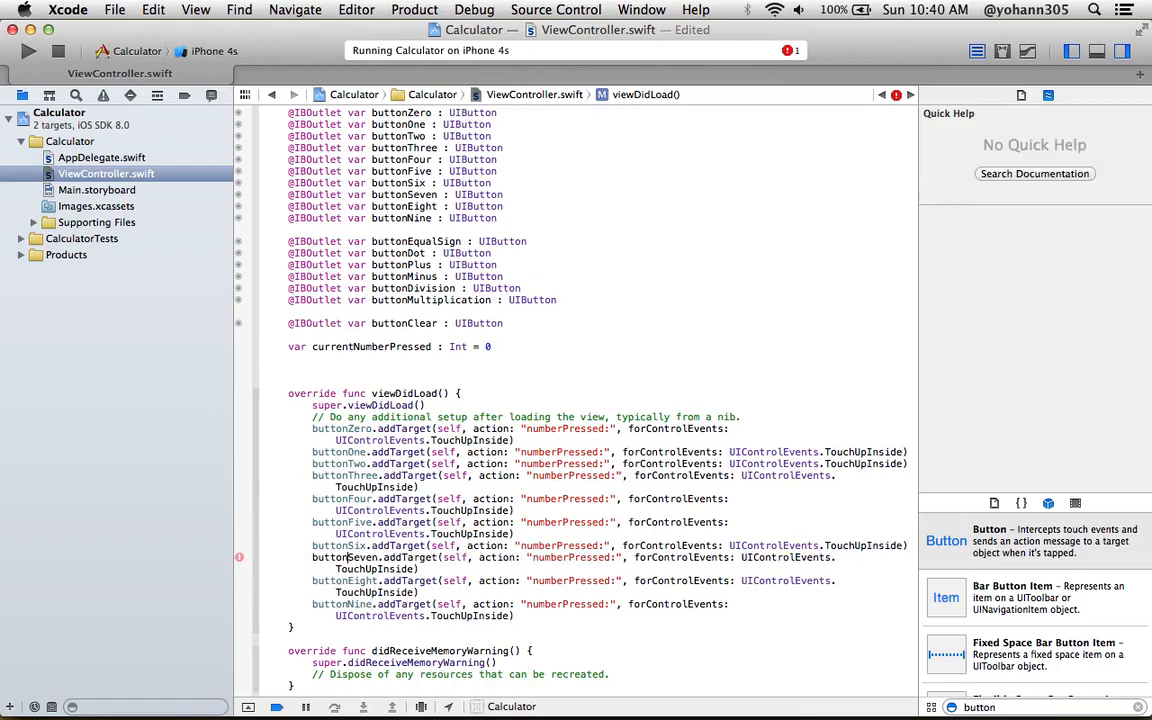
pyautogui.moveTo(336, 556)
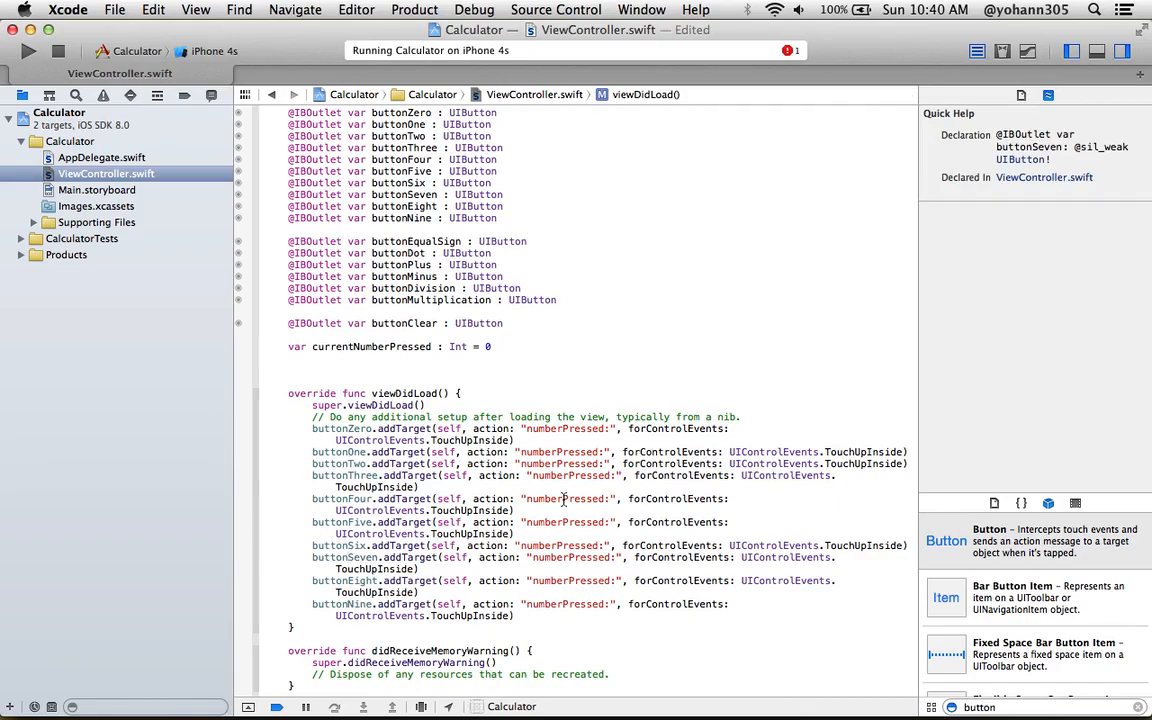
# Run the rebuilt app and tap digits 2, 6, 7 and others, watching the label update
pyautogui.scroll(-3)
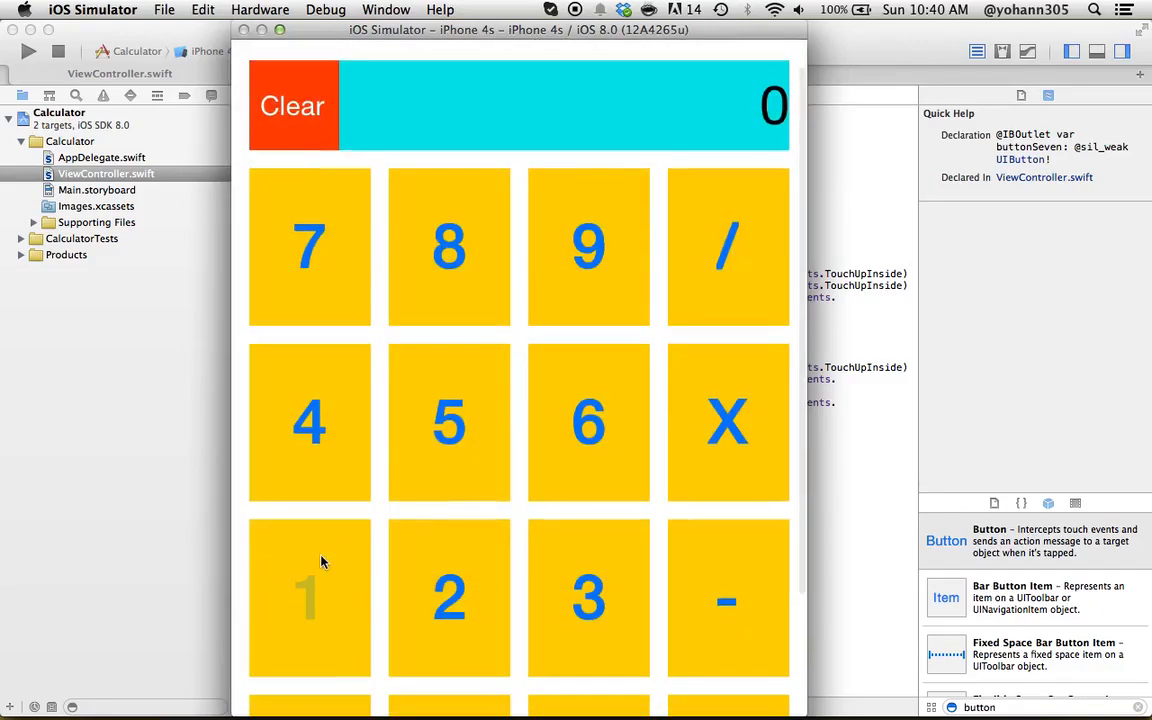
pyautogui.click(448, 598)
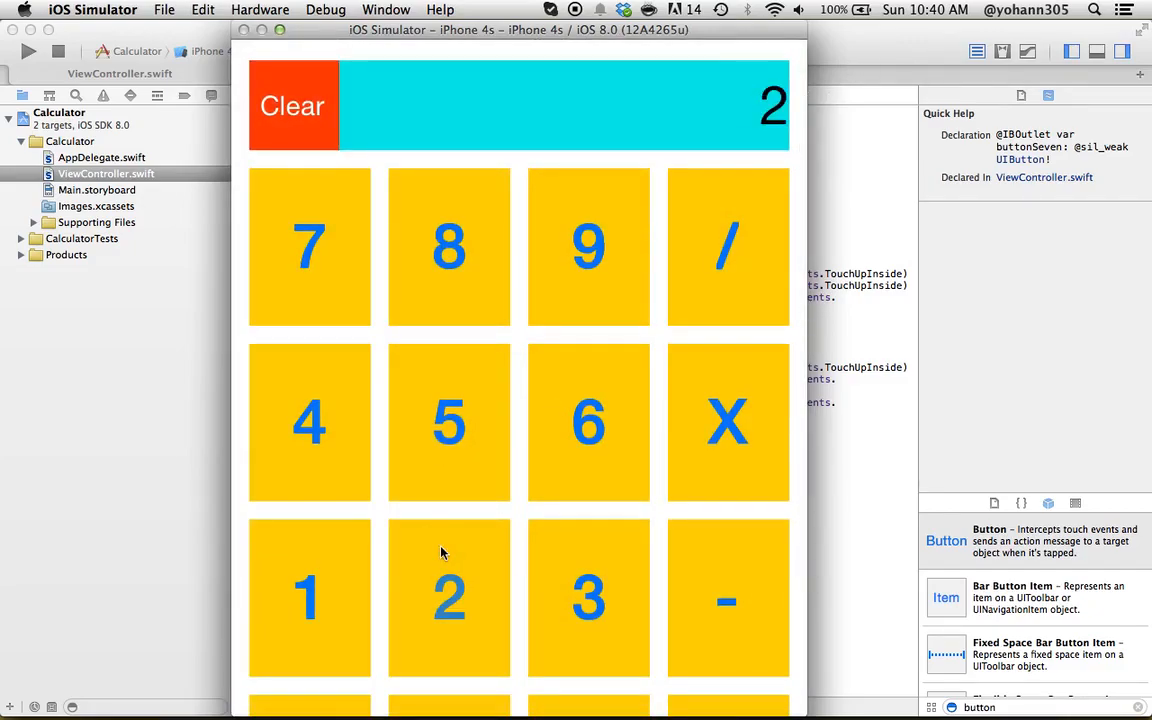
pyautogui.click(588, 420)
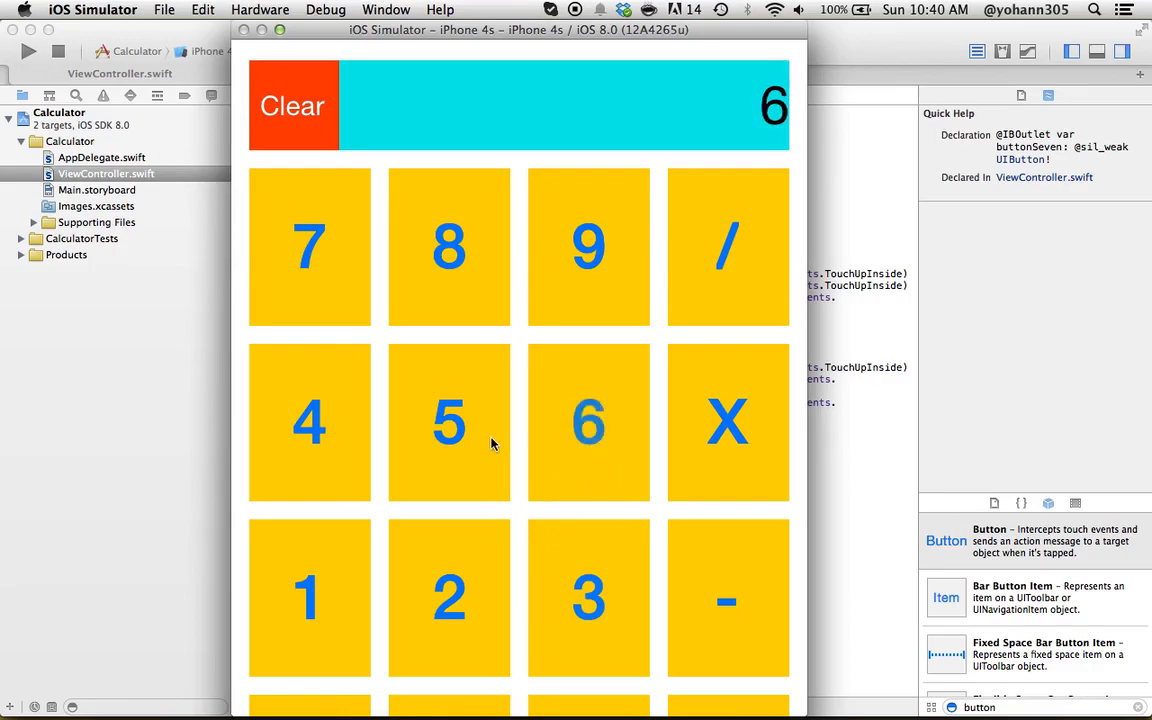
pyautogui.click(588, 248)
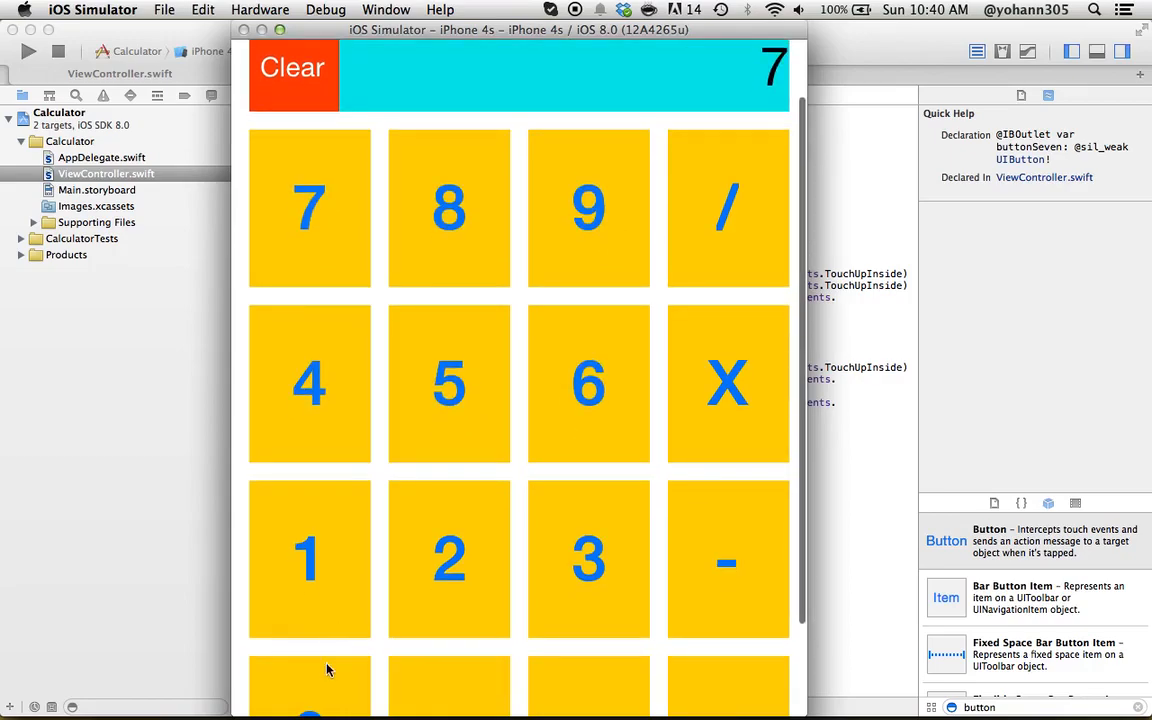
pyautogui.click(292, 122)
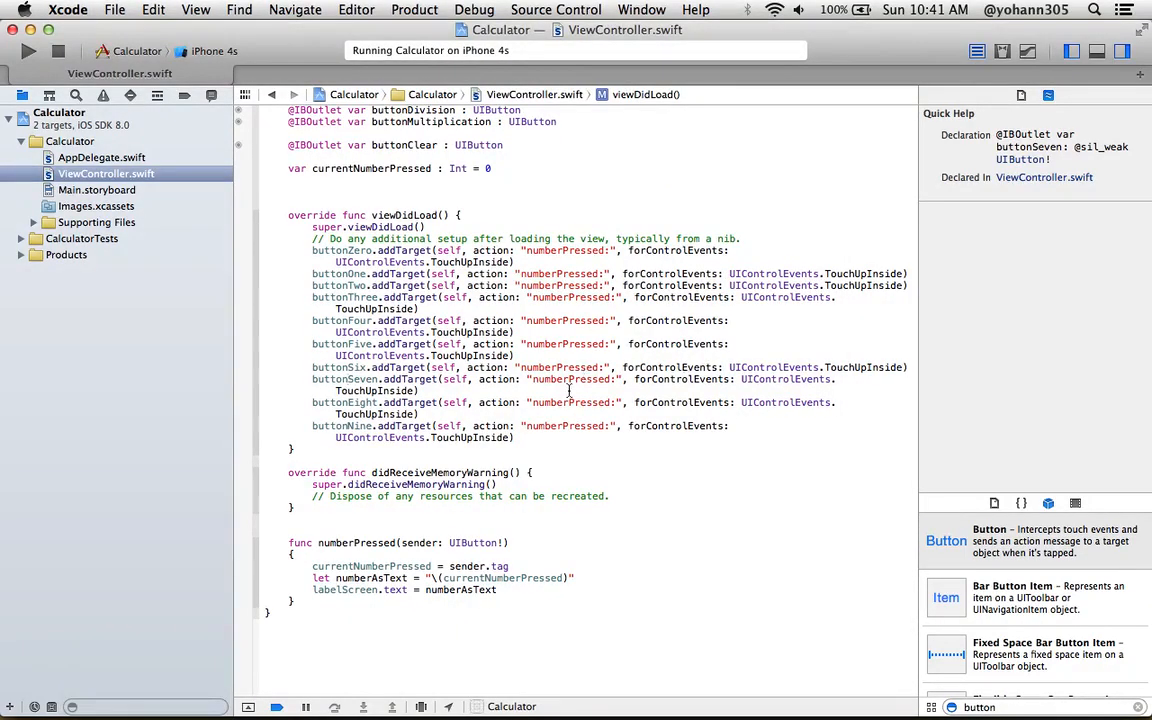
pyautogui.moveTo(588, 454)
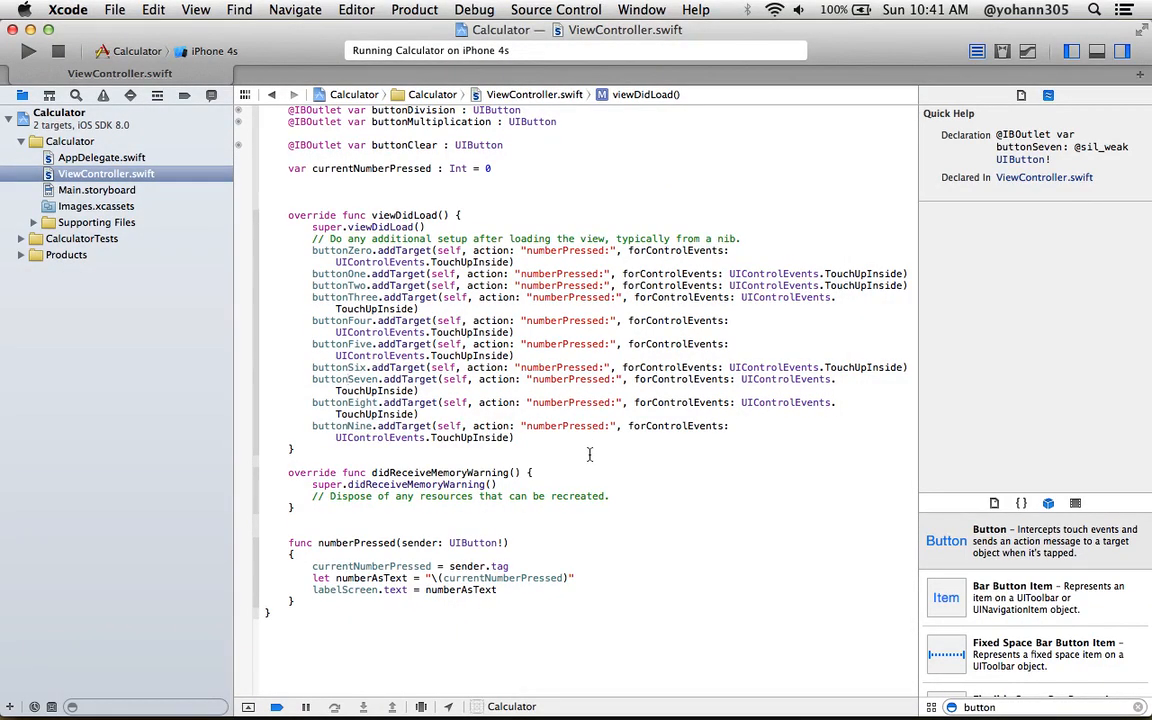